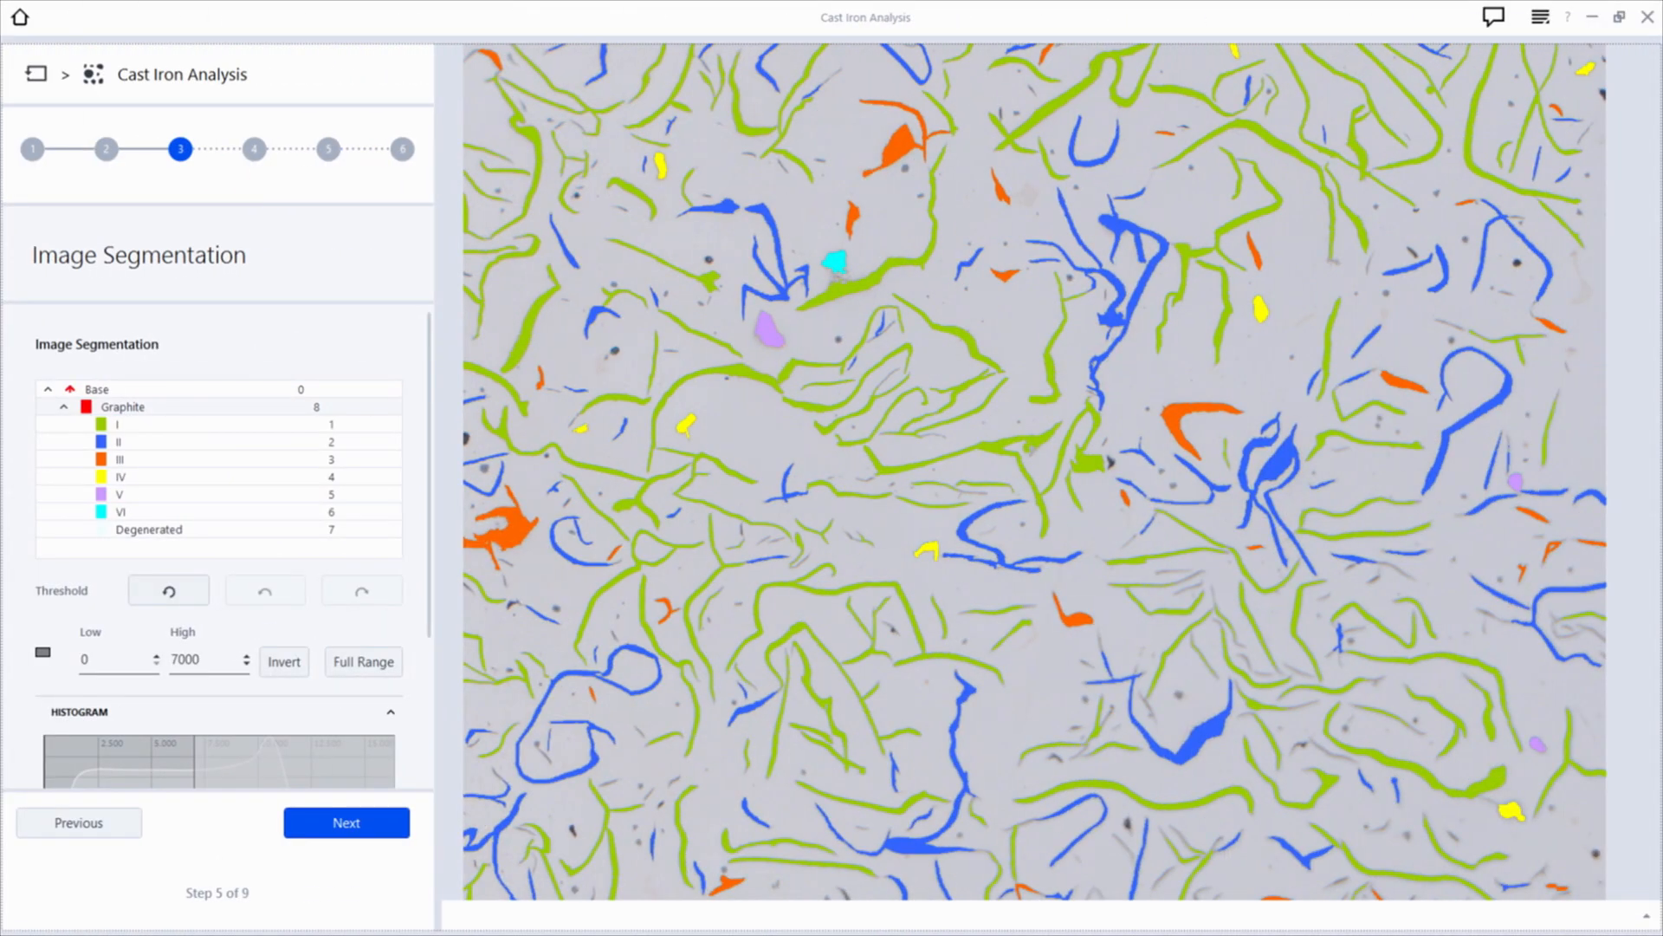
Step: Switch to the Grain Size Analysis (Comparison) Results for Image 01, rated 10.0
click(346, 822)
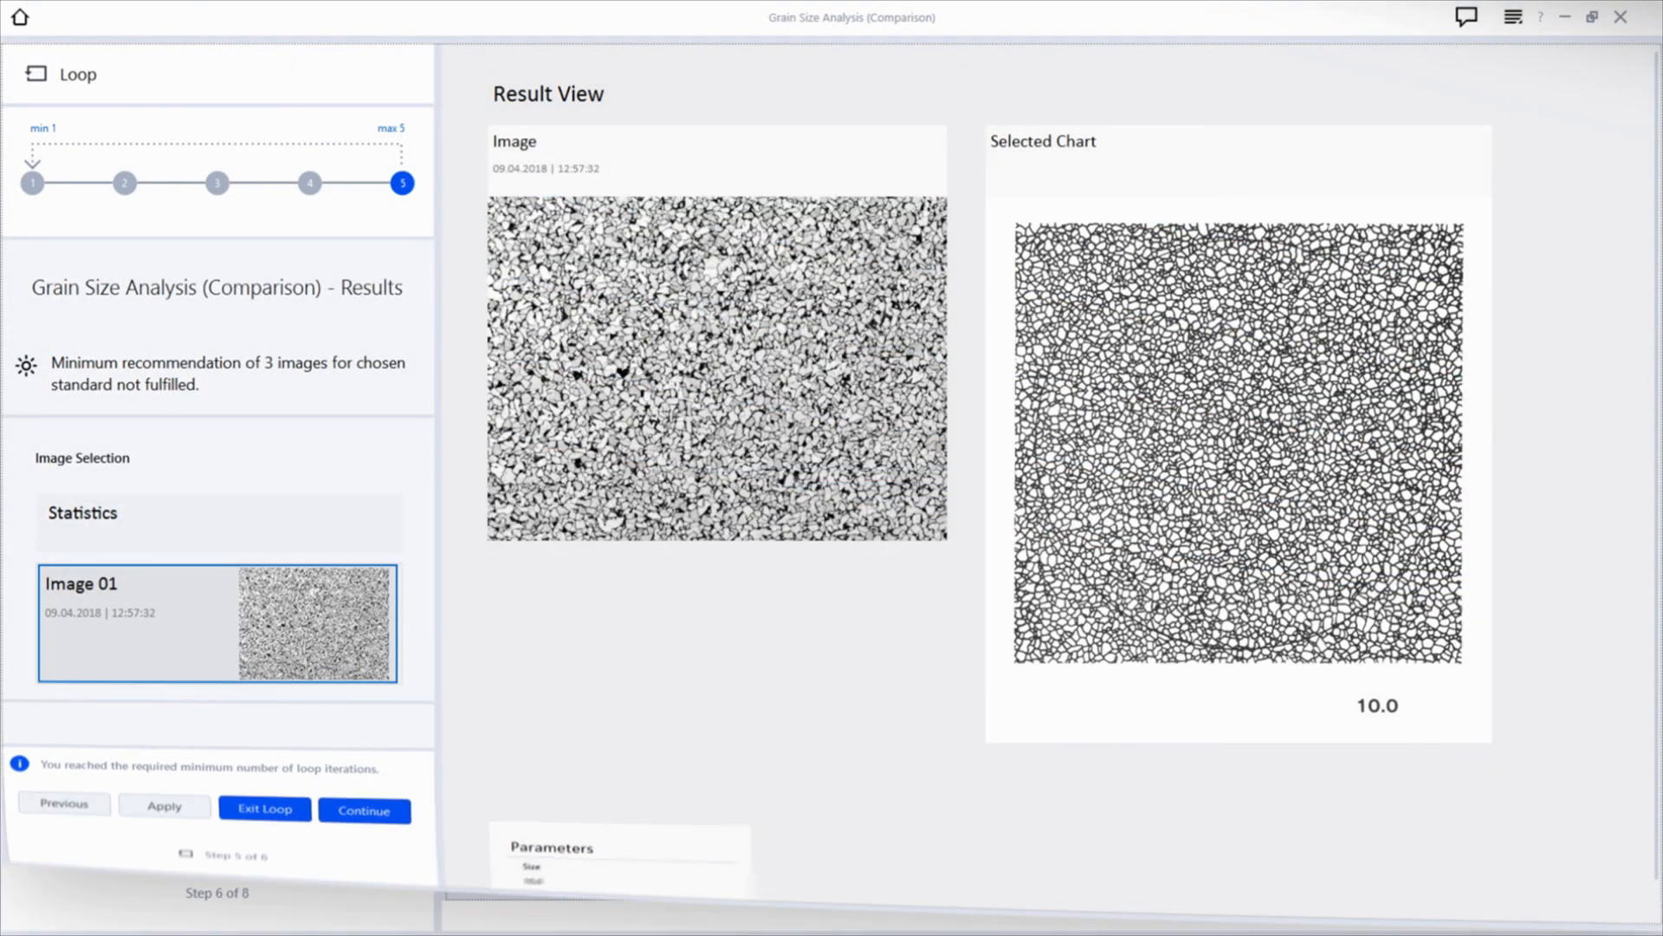